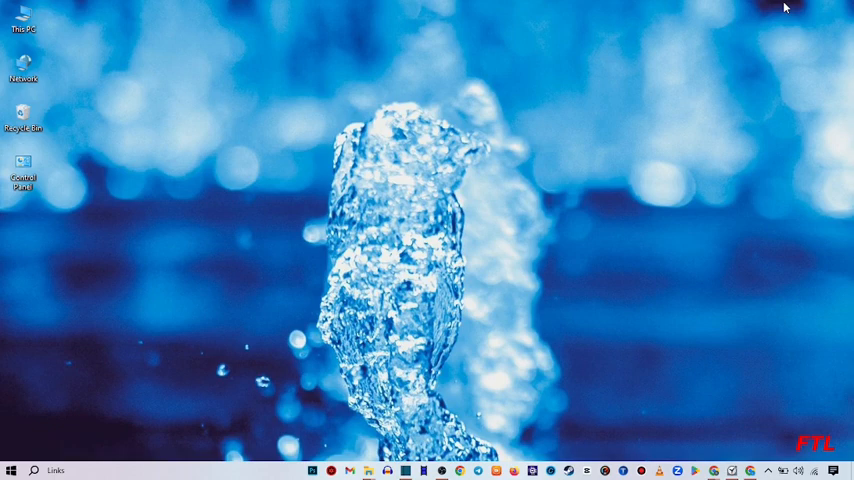
Launch Google Chrome from the desktop to a fresh new-tab page.
left_click(458, 470)
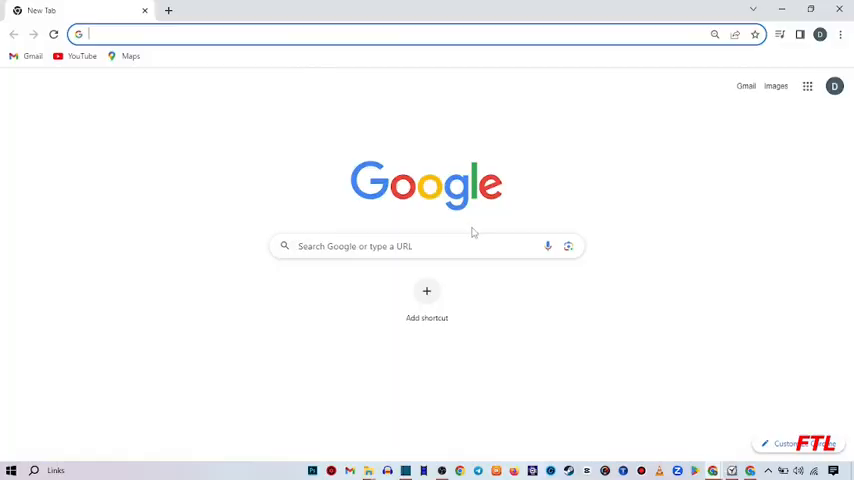
mouse_move(240, 112)
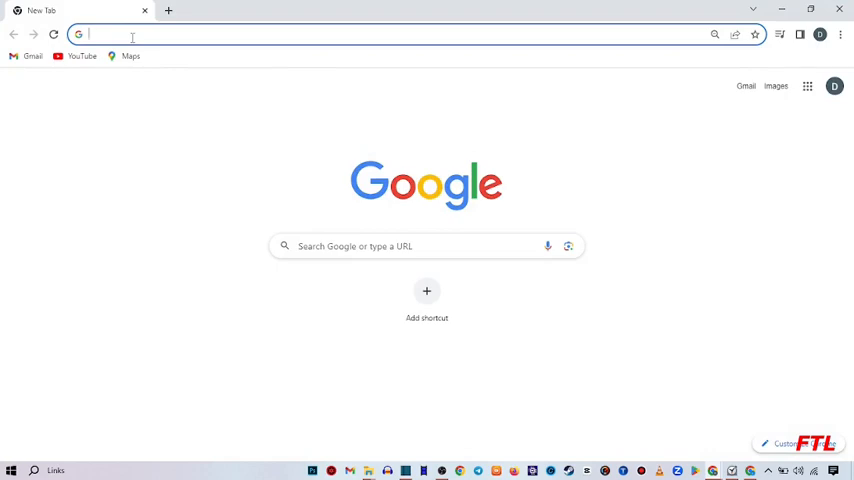
Search Google for 'remove watermark from video'.
type("remove watermark from video")
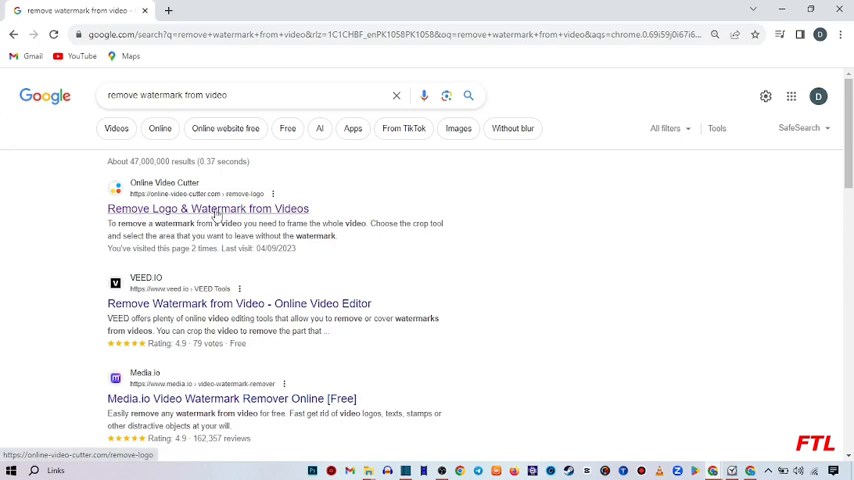
Go to online-video-cutter.com's 'Remove Logo & Watermark from Videos' result.
left_click(208, 208)
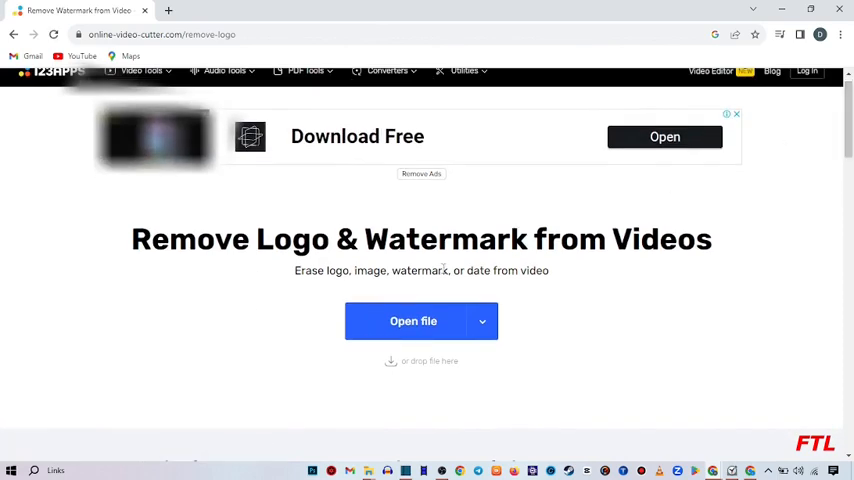
mouse_move(438, 368)
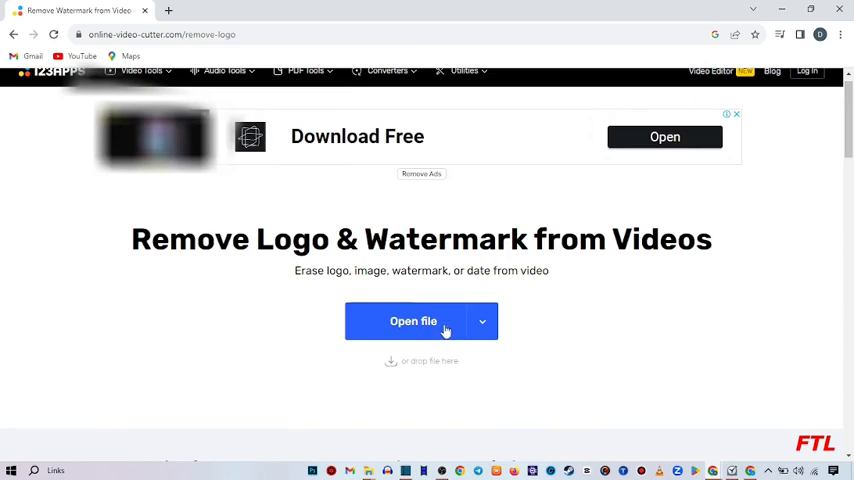
Upload a video file from the computer into the logo removal tool.
left_click(412, 320)
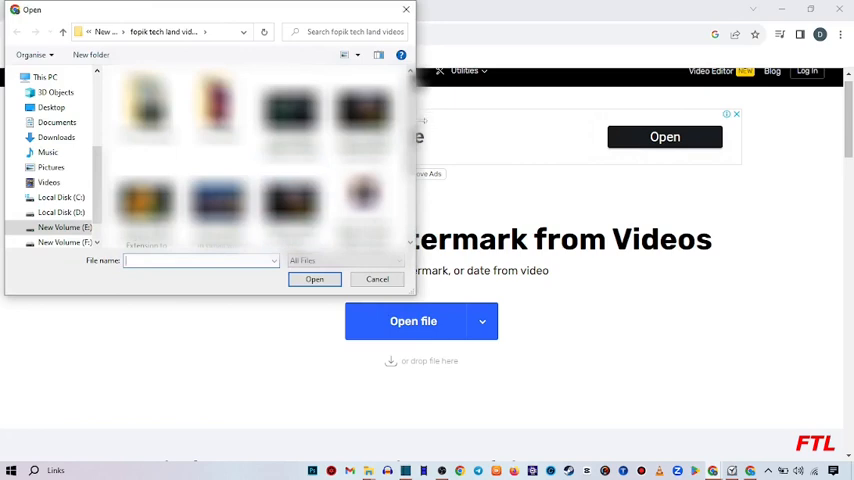
scroll("down", 3)
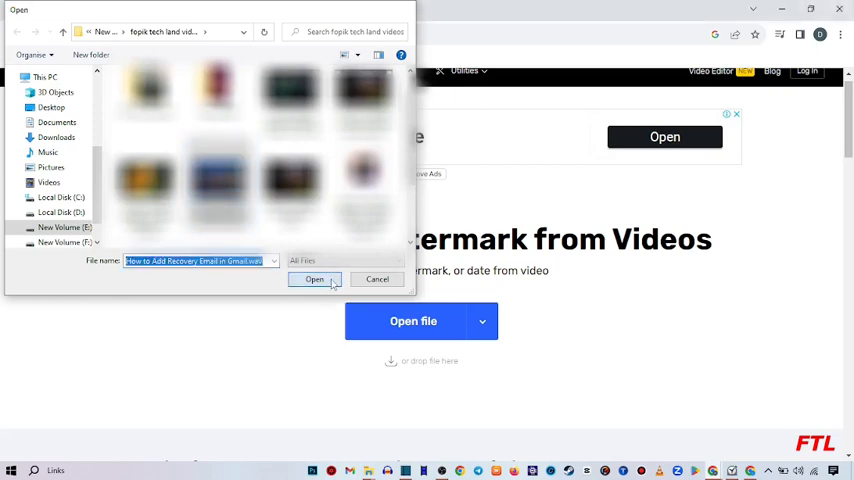
left_click(316, 280)
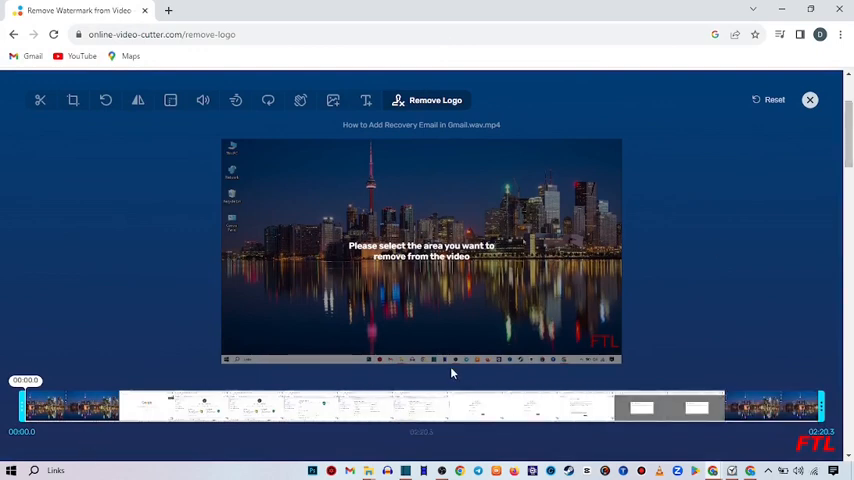
mouse_move(616, 338)
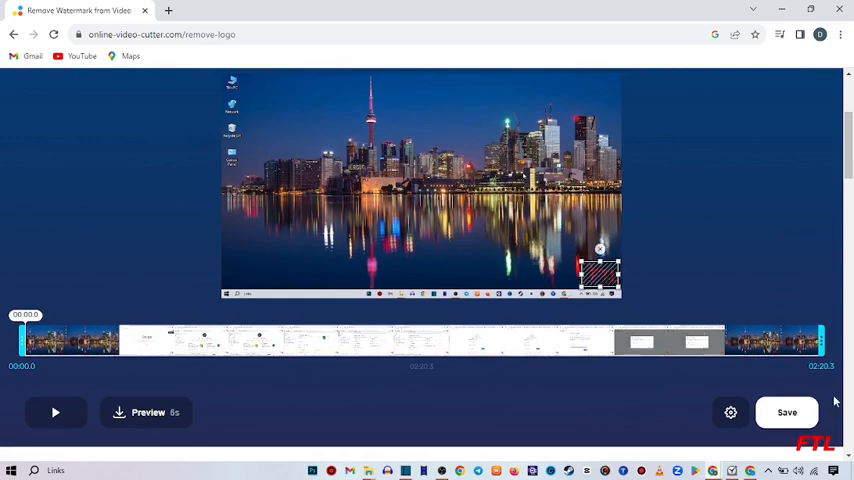
Process the video with the lower-right watermark area marked, yielding a 6.4 MB result.
left_click(786, 412)
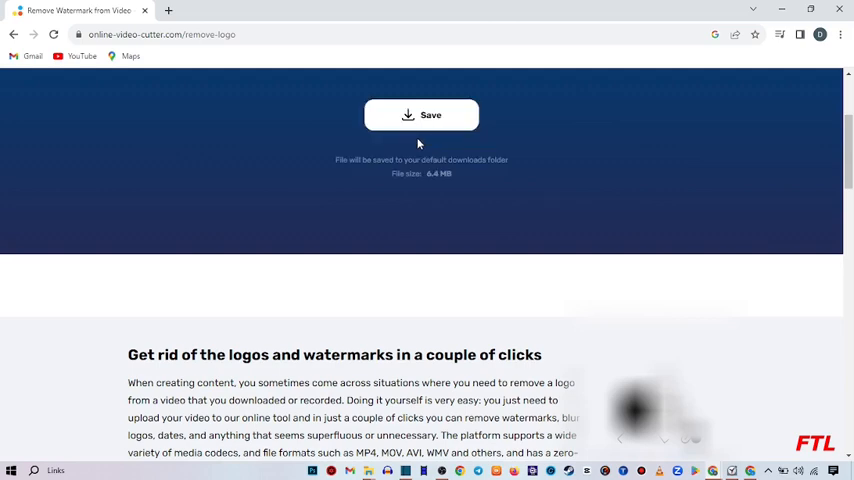
mouse_move(416, 92)
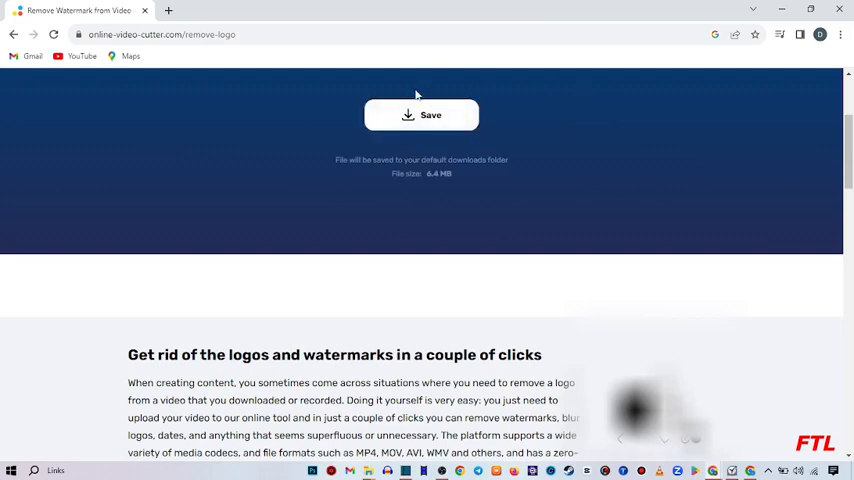